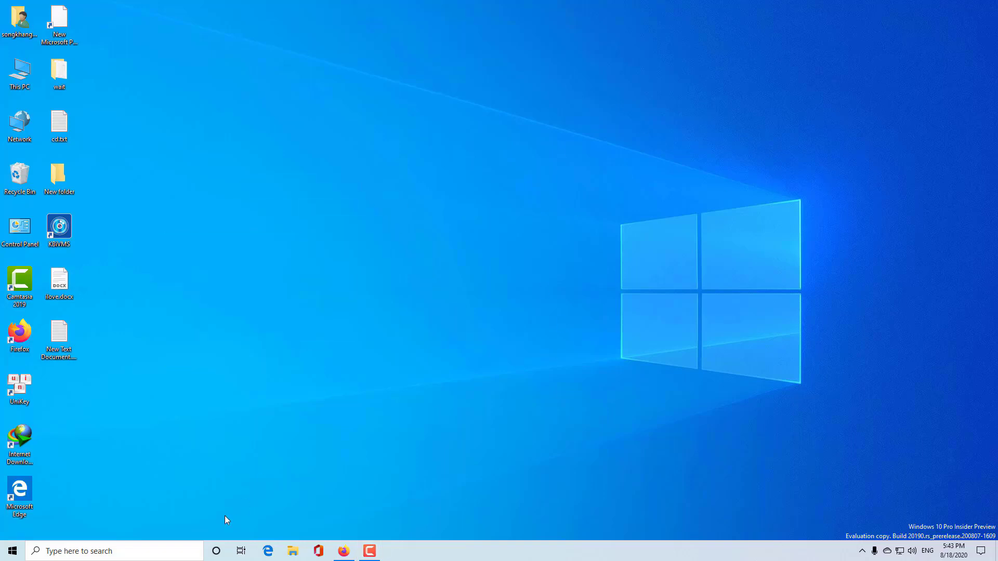
mouse_move(408, 283)
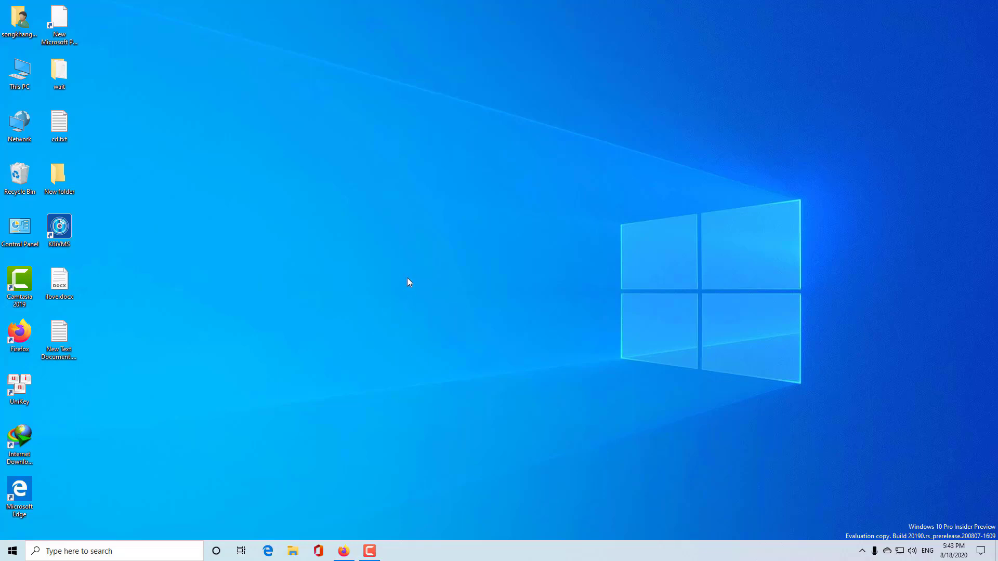
- Open Windows Settings from the Start menu's Settings gear
left_click(19, 443)
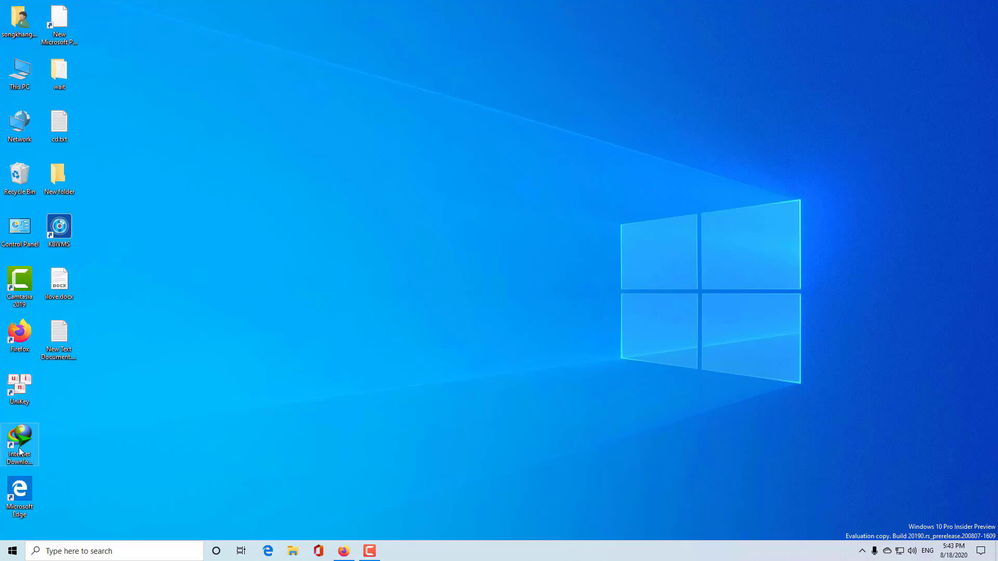
left_click(11, 550)
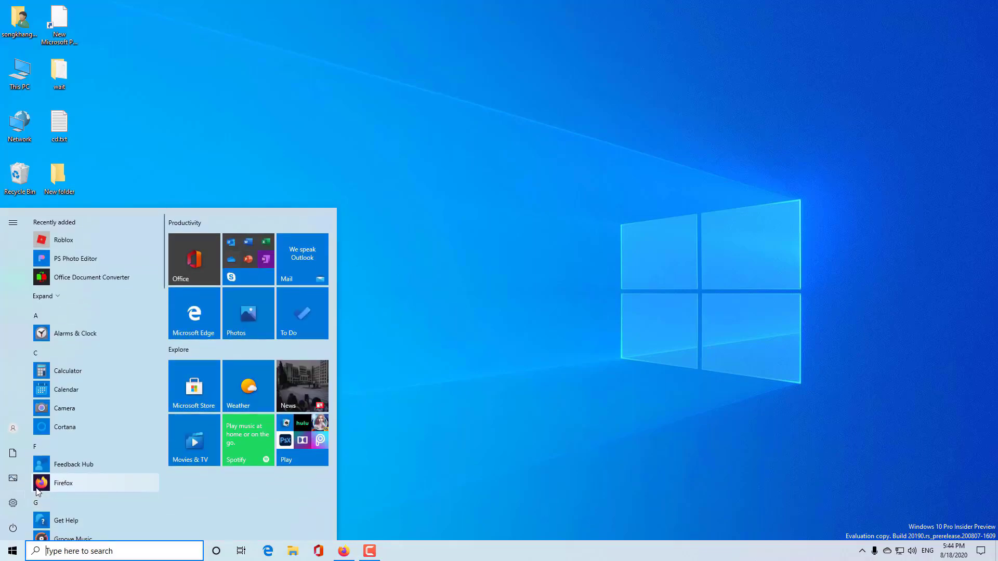
left_click(12, 503)
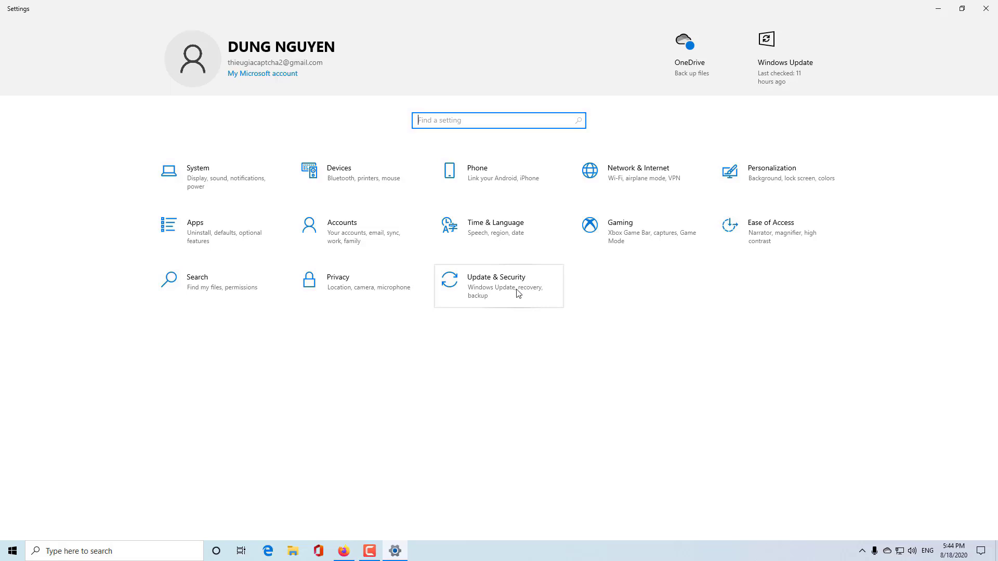
- Go to Update & Security and show the Windows Update page
left_click(496, 281)
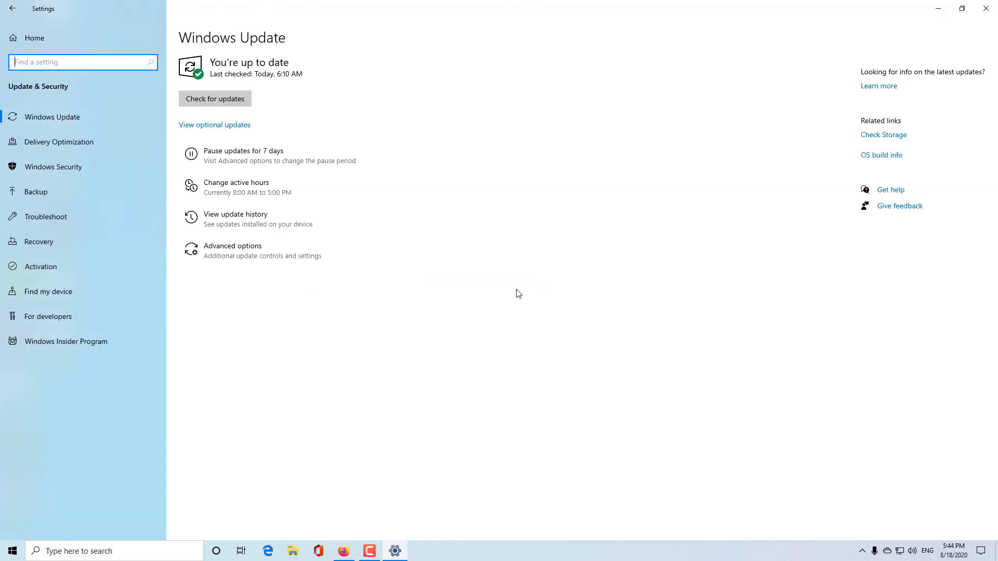
left_click(214, 99)
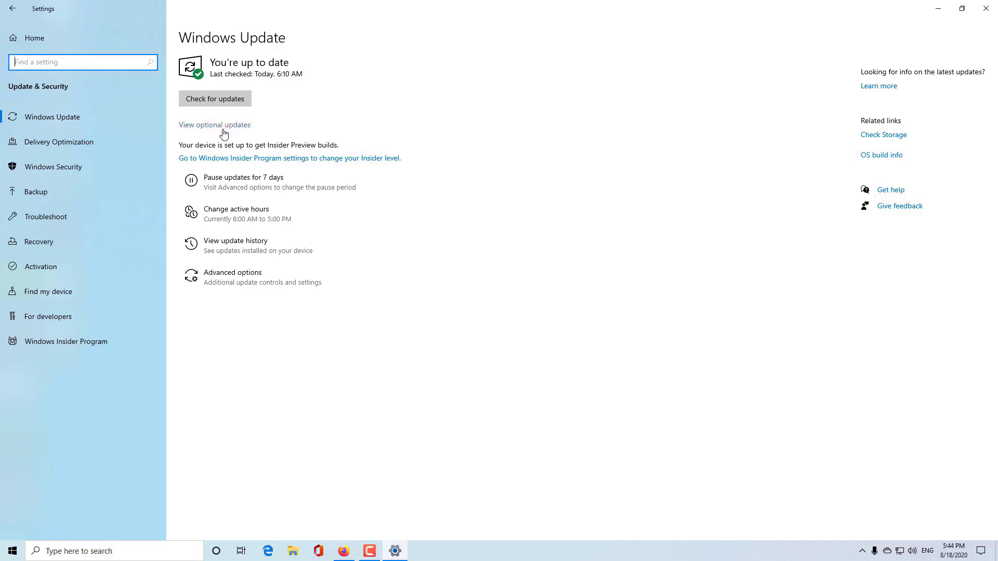
mouse_move(284, 102)
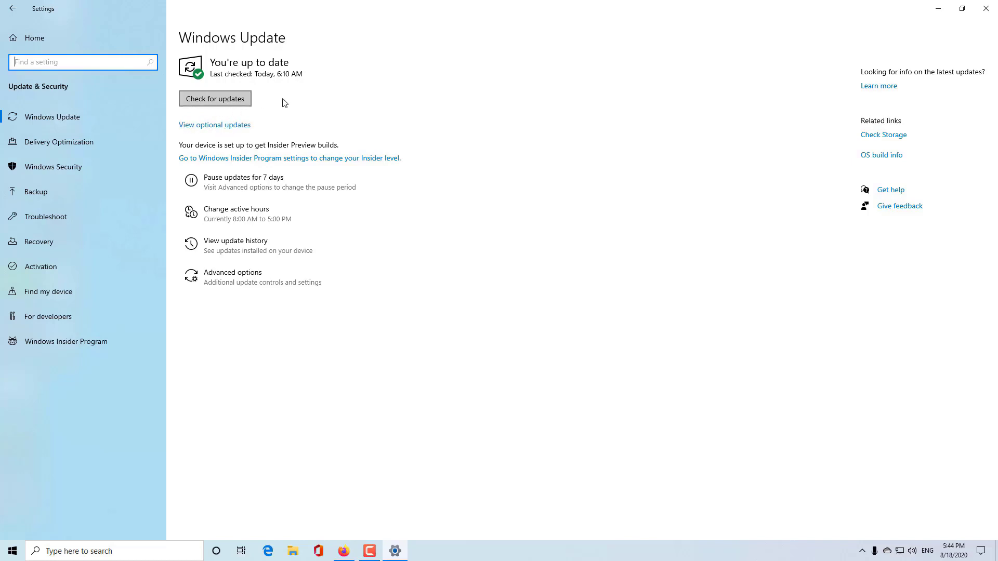
mouse_move(231, 125)
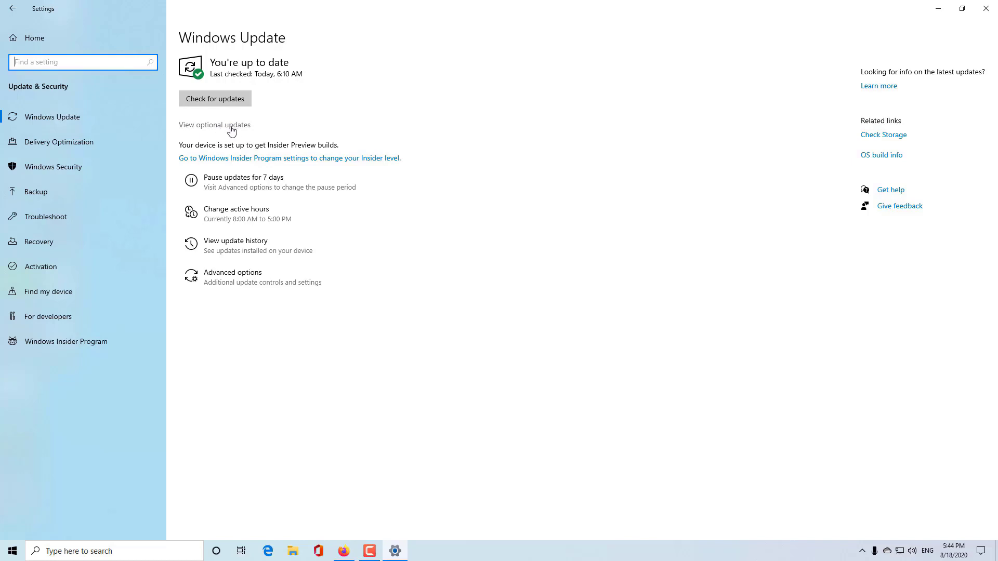
- Select the first INTEL - System driver in Optional updates and download and install it
left_click(214, 124)
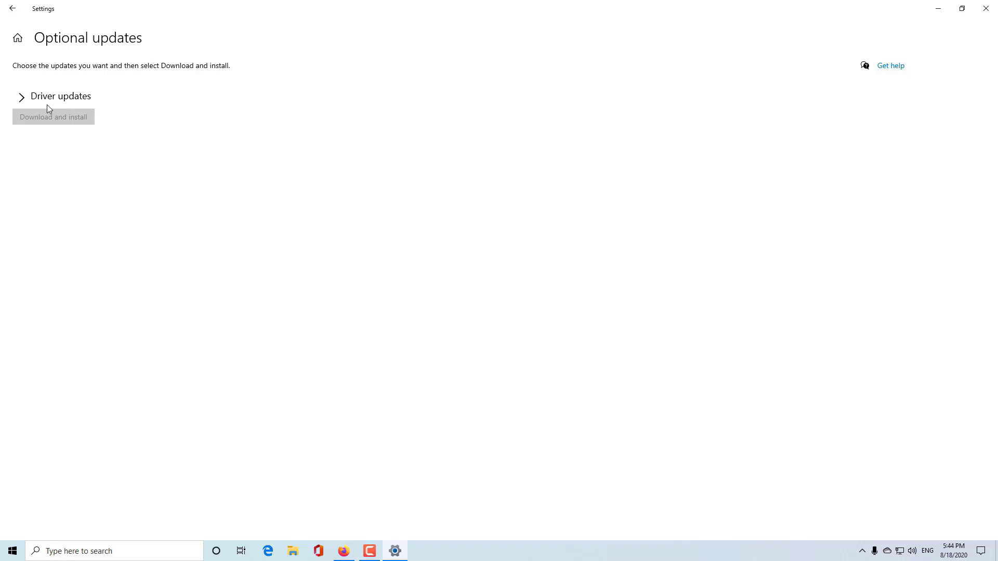
left_click(21, 96)
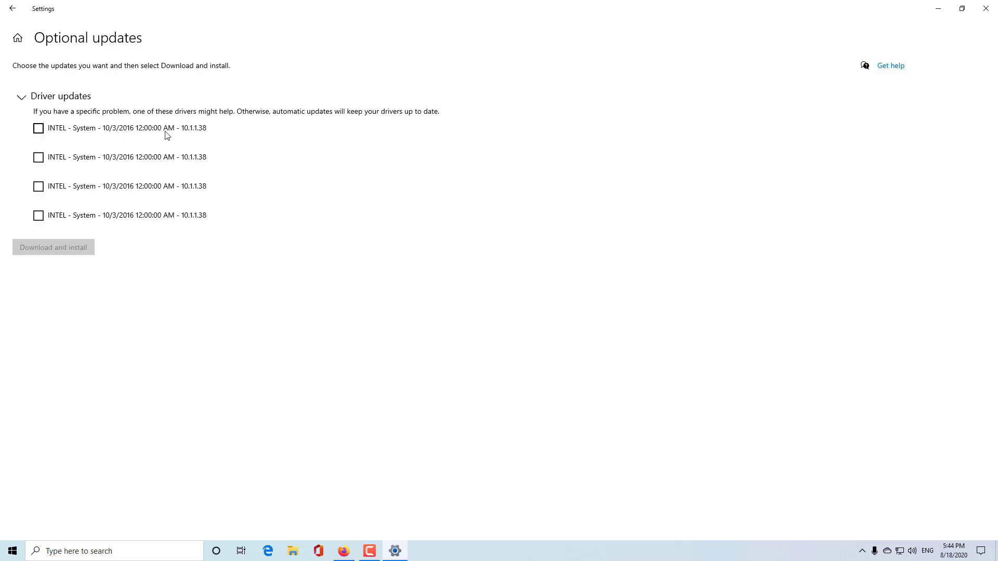
left_click(37, 128)
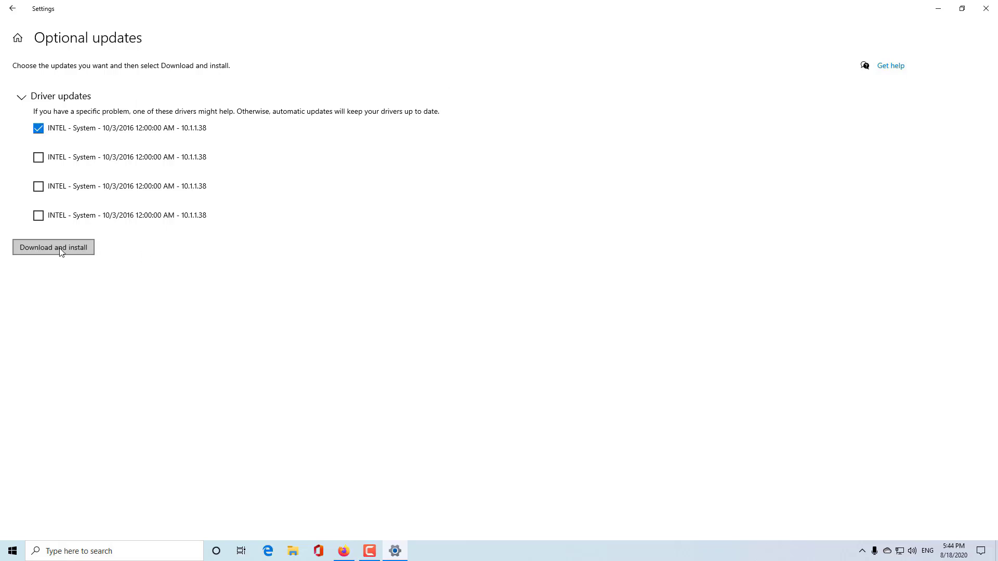
left_click(53, 247)
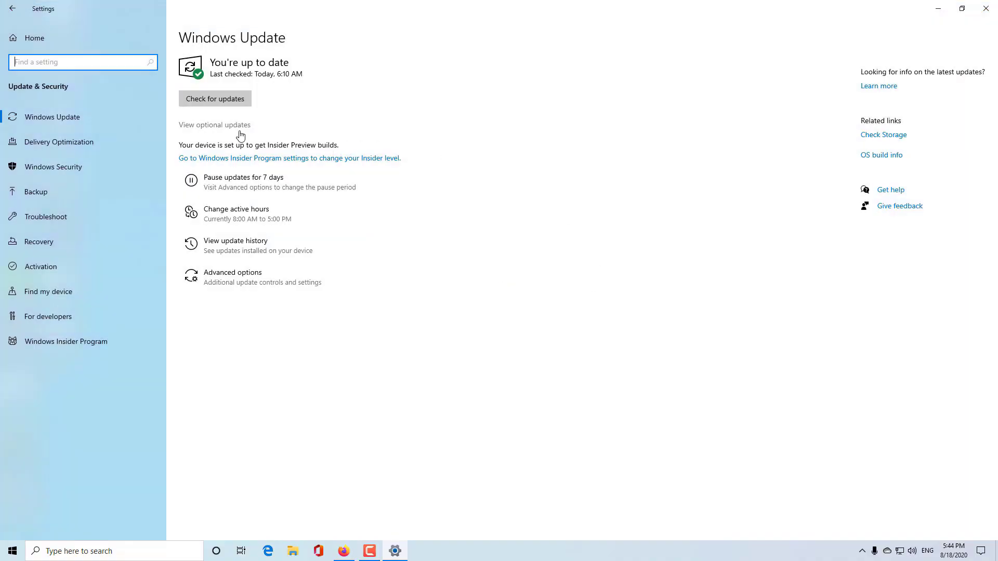
mouse_move(281, 109)
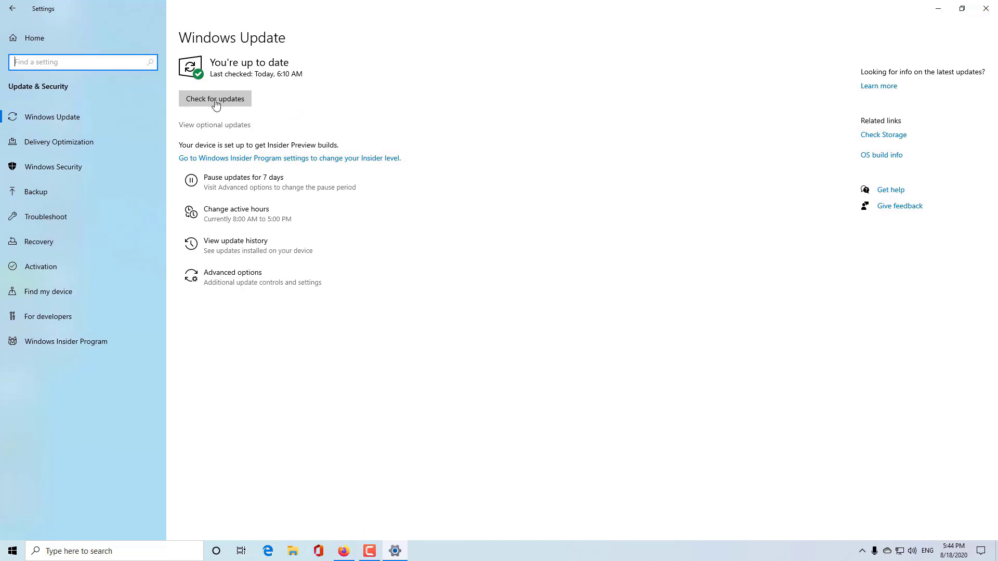
mouse_move(227, 125)
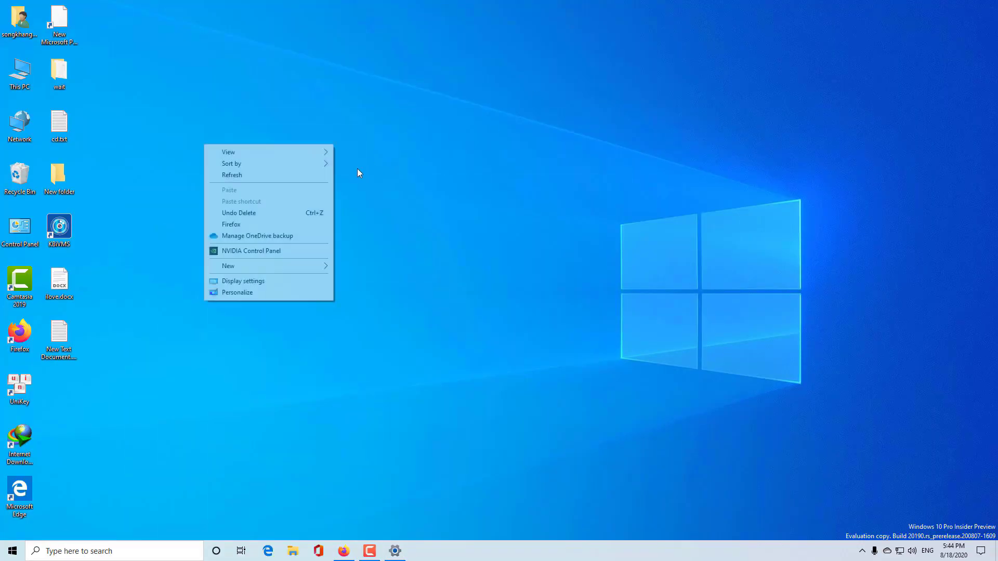
- Open Device Manager via This PC > Manage and expand Display adapters to show the GTX 1050
right_click(19, 71)
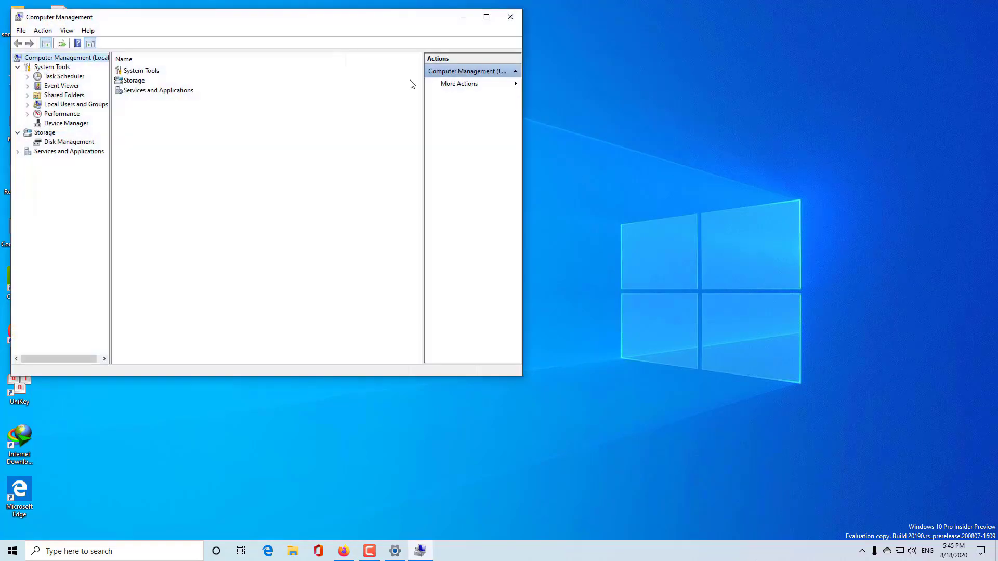
left_click(66, 122)
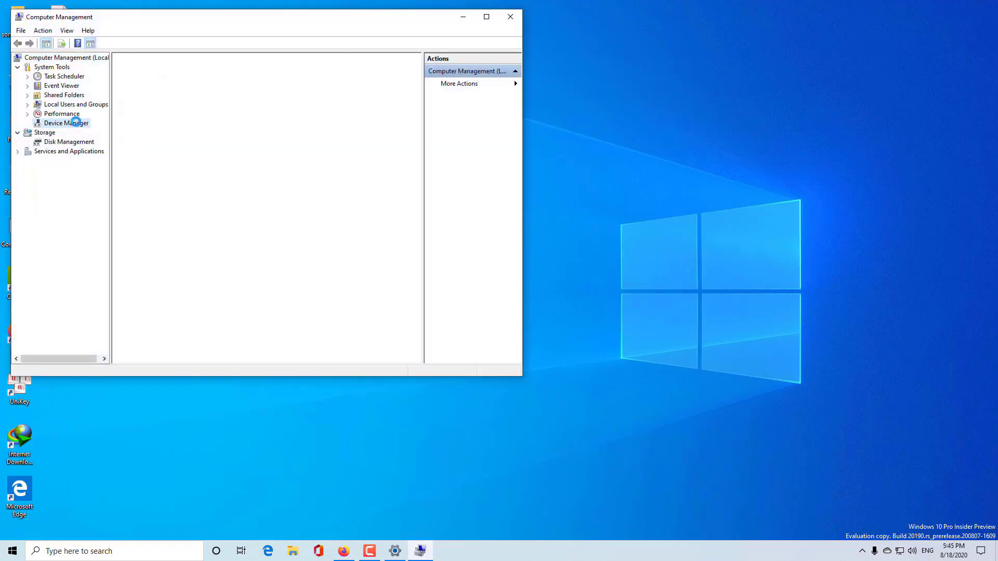
left_click(67, 123)
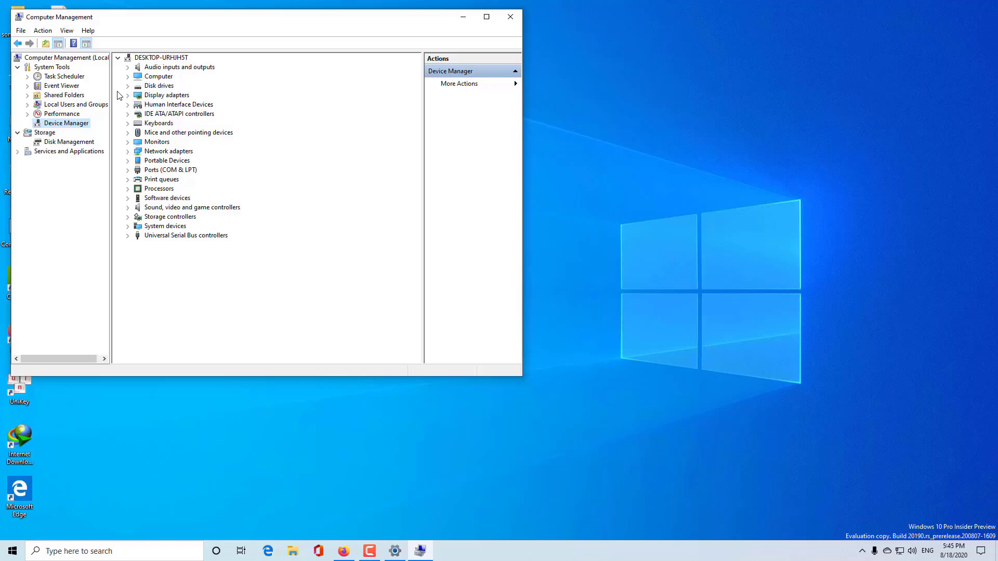
left_click(127, 94)
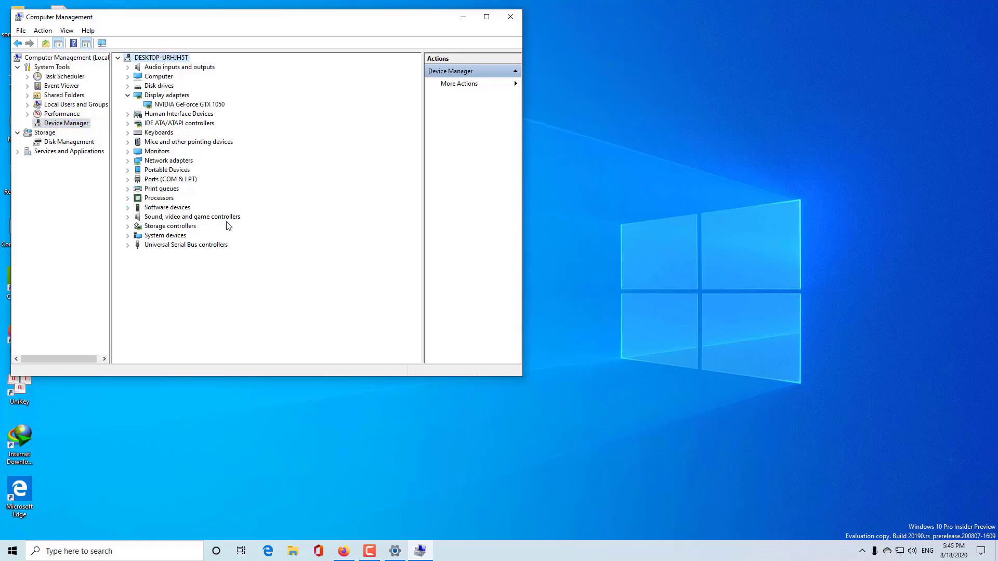
left_click(509, 17)
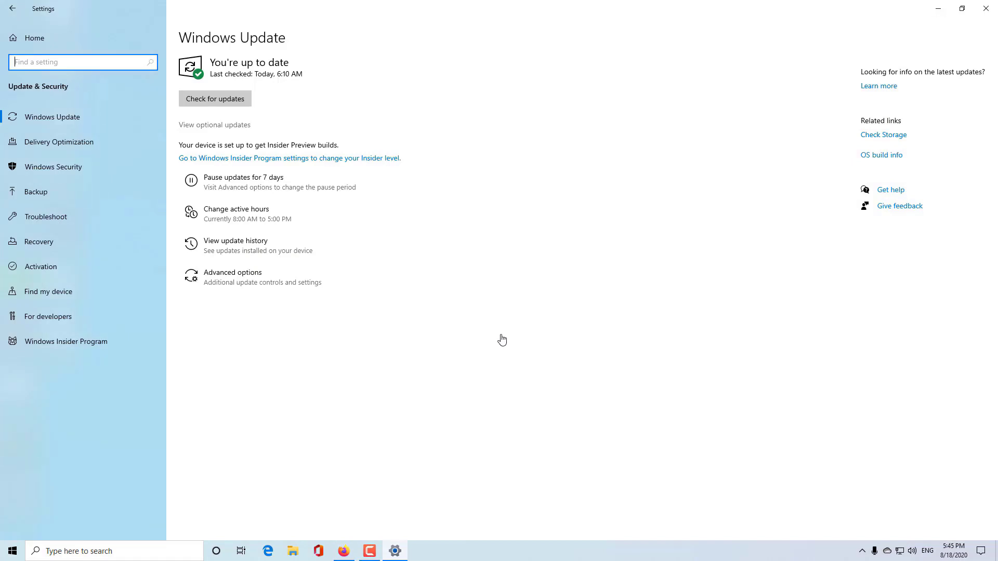
mouse_move(217, 131)
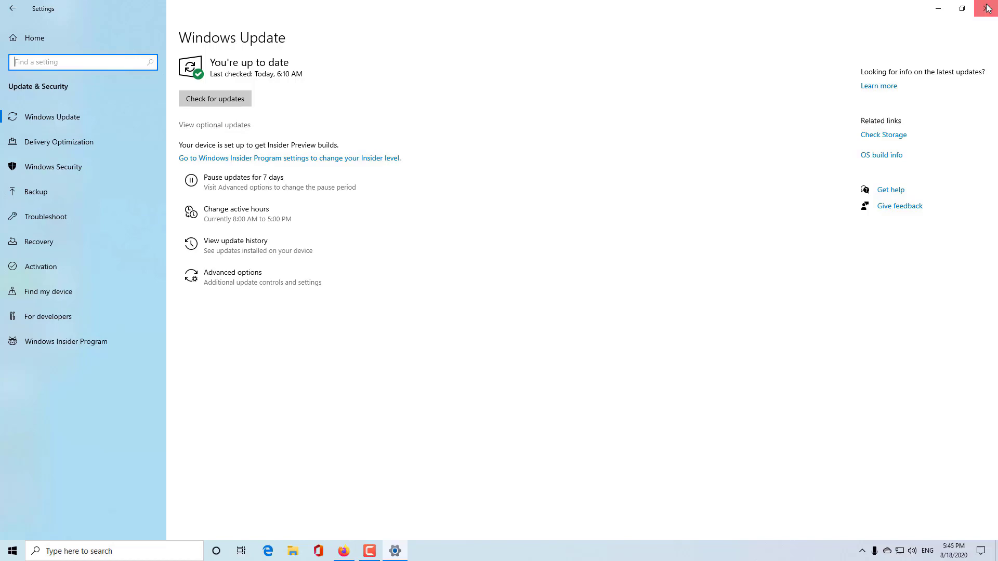
- Close the Windows Settings window
left_click(987, 8)
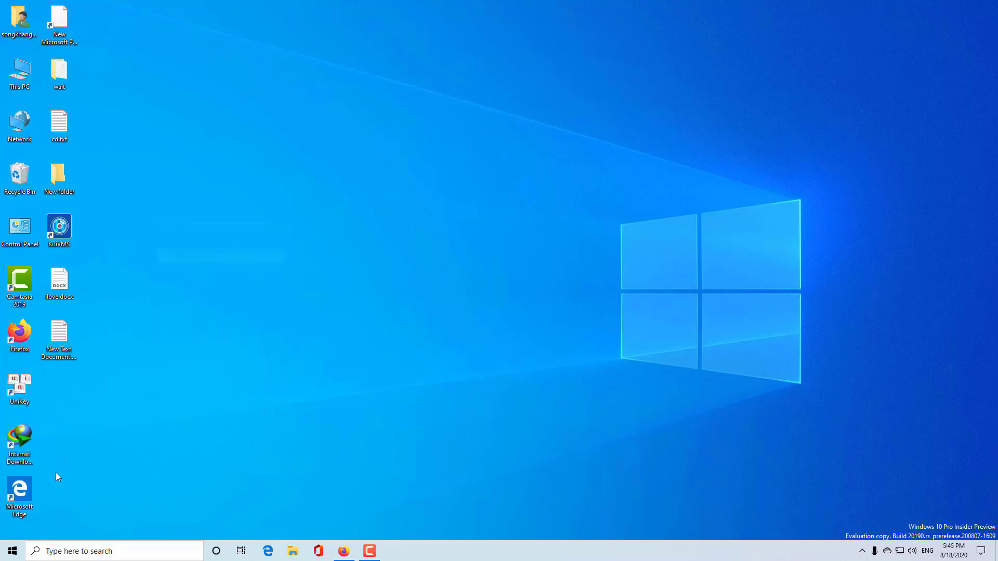
mouse_move(293, 282)
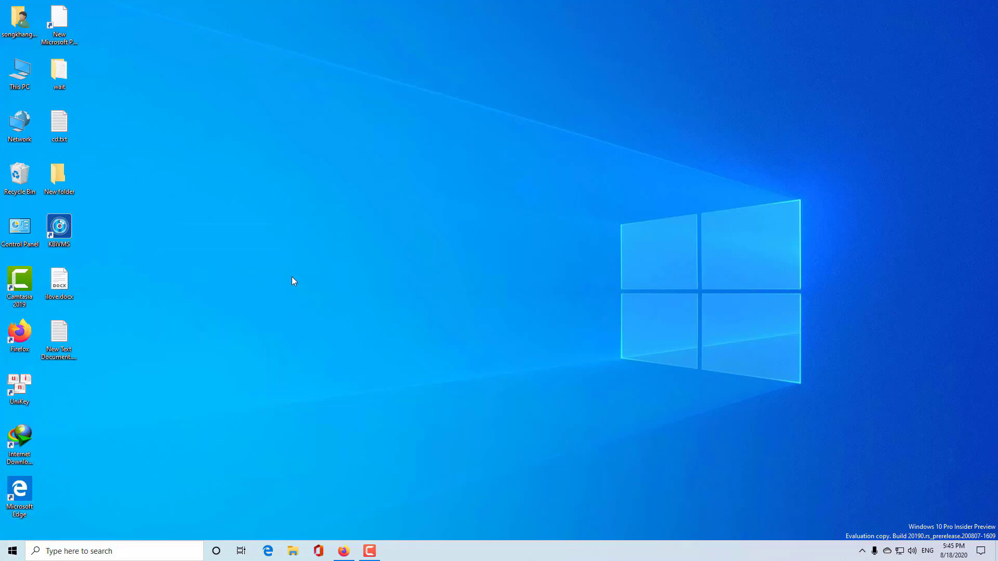
mouse_move(280, 291)
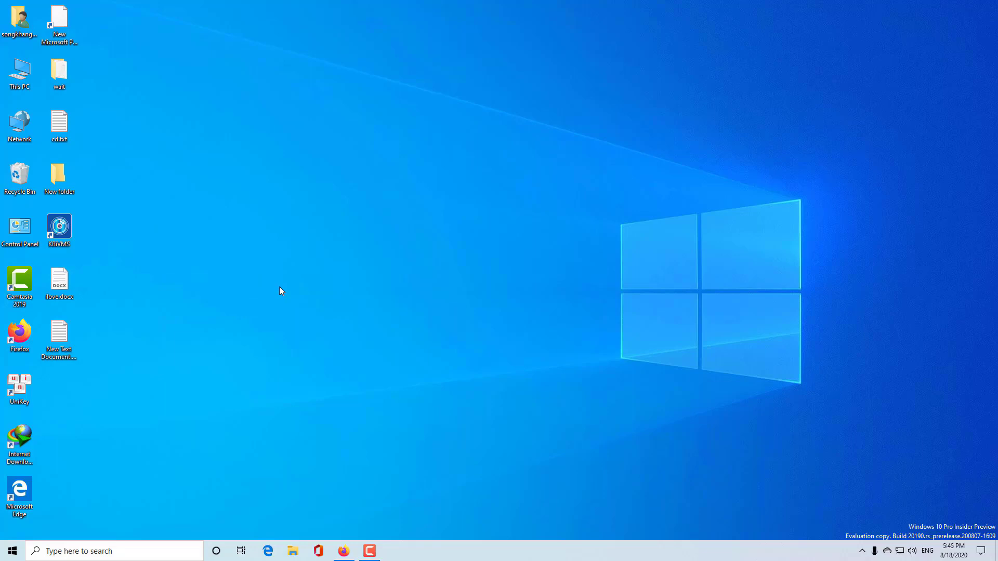
mouse_move(94, 420)
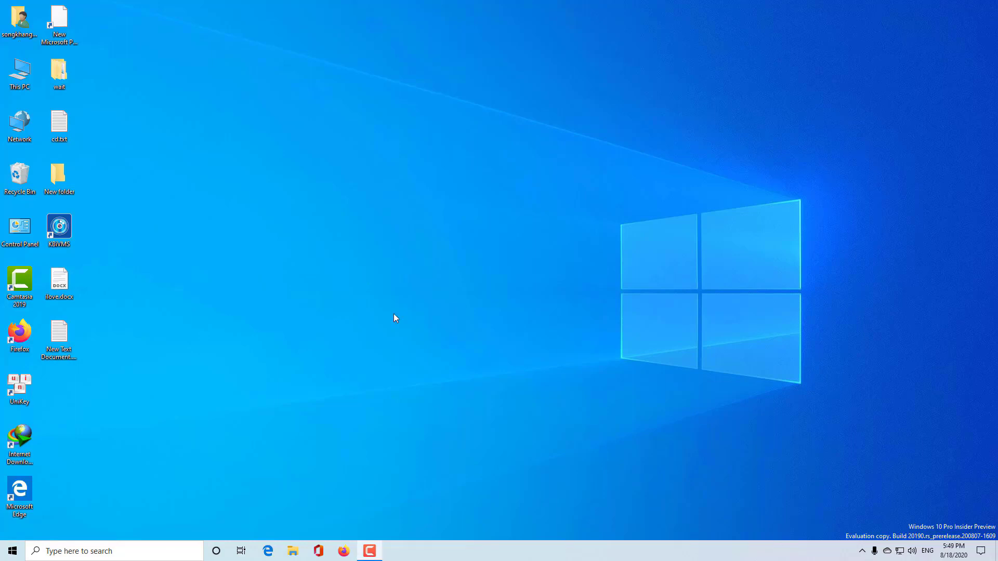
- Refresh the desktop and open the Start menu
right_click(259, 295)
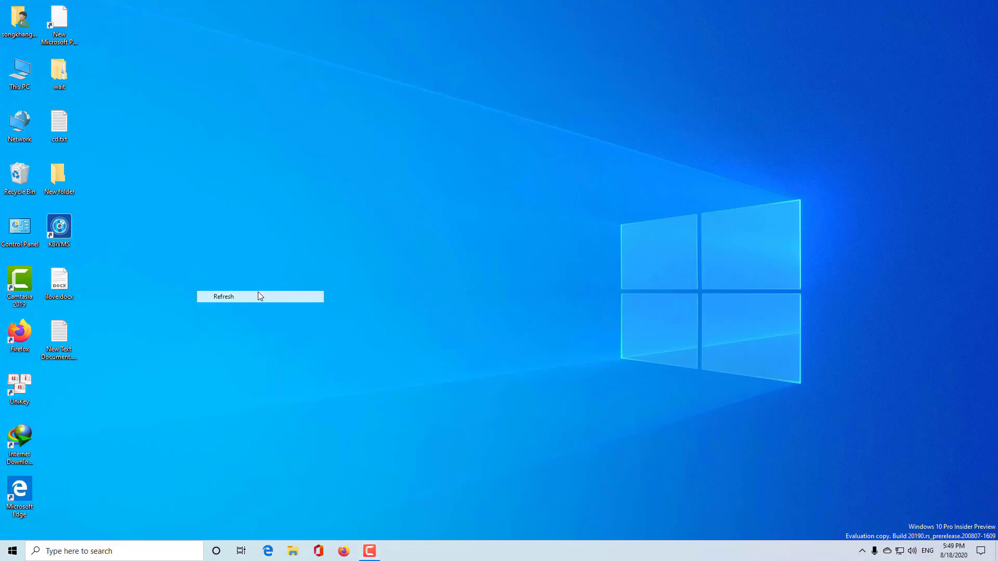
left_click(11, 550)
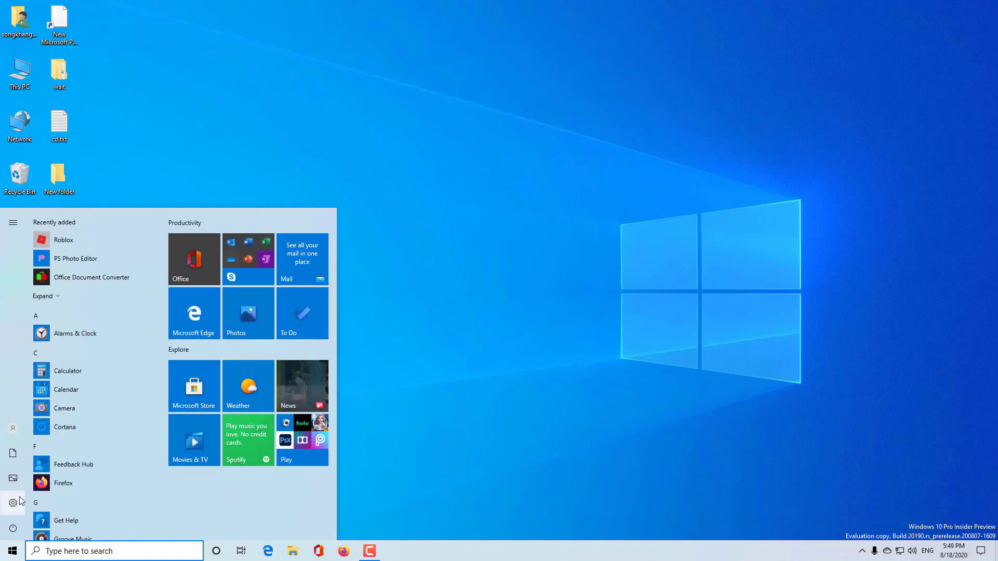
- Reopen Settings and go to Windows Update's Optional updates page
left_click(12, 502)
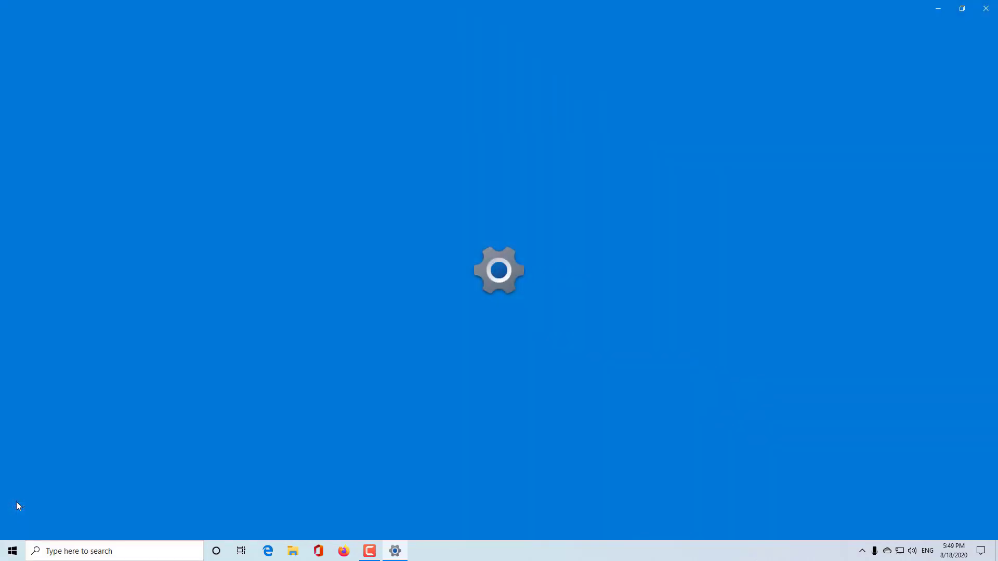
left_click(394, 551)
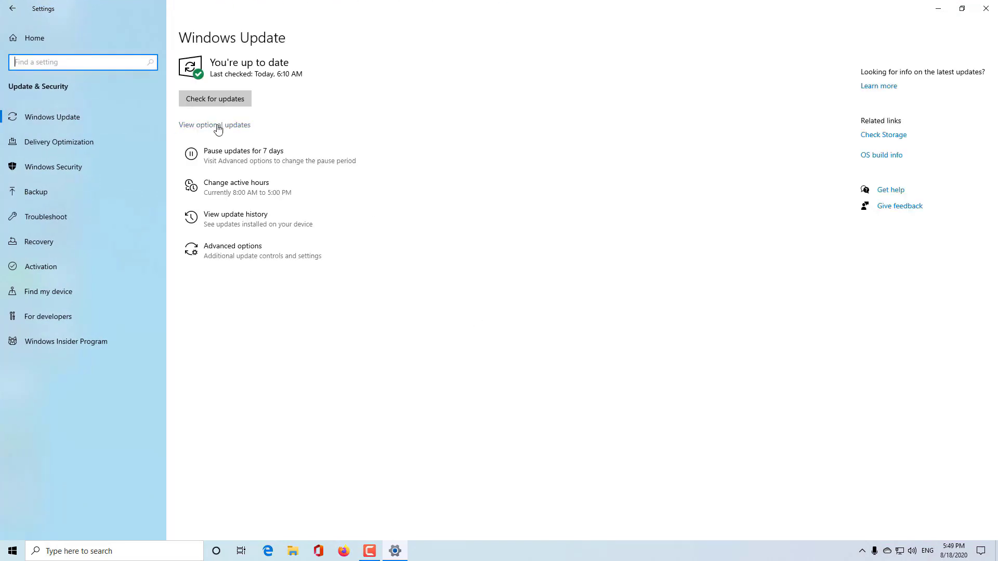
left_click(214, 124)
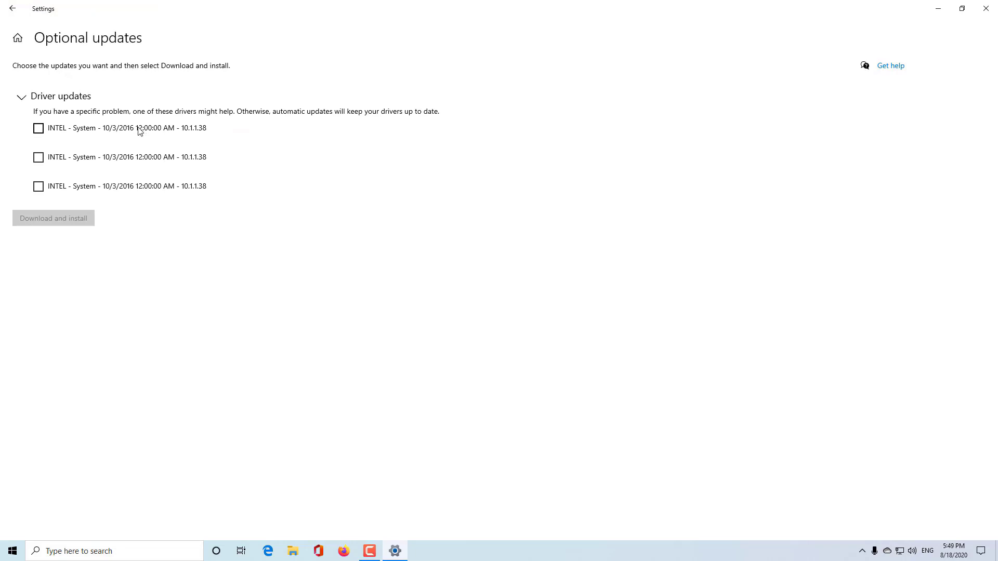
mouse_move(165, 138)
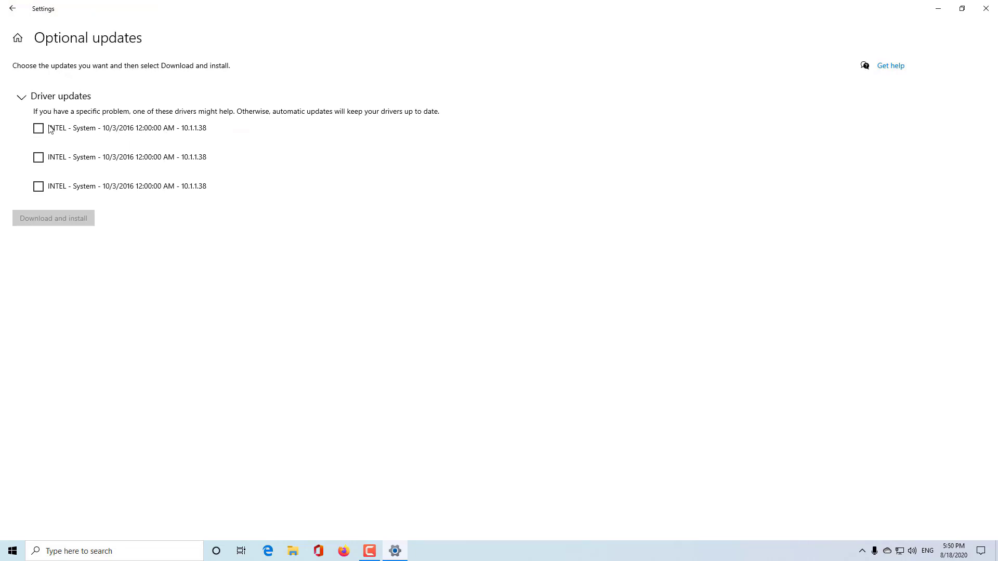
- Tick the INTEL - System driver updates and download and install them
left_click(38, 128)
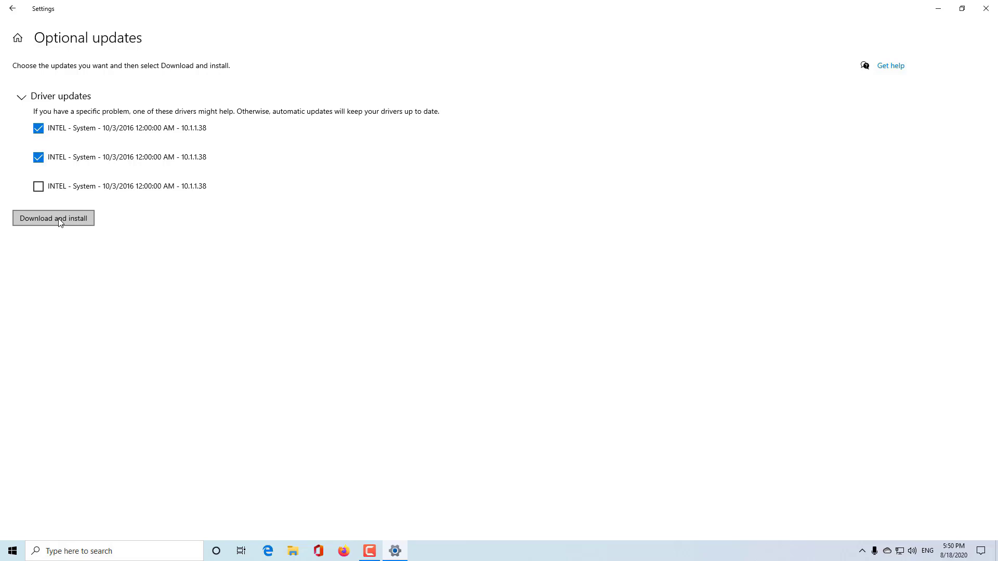
left_click(53, 218)
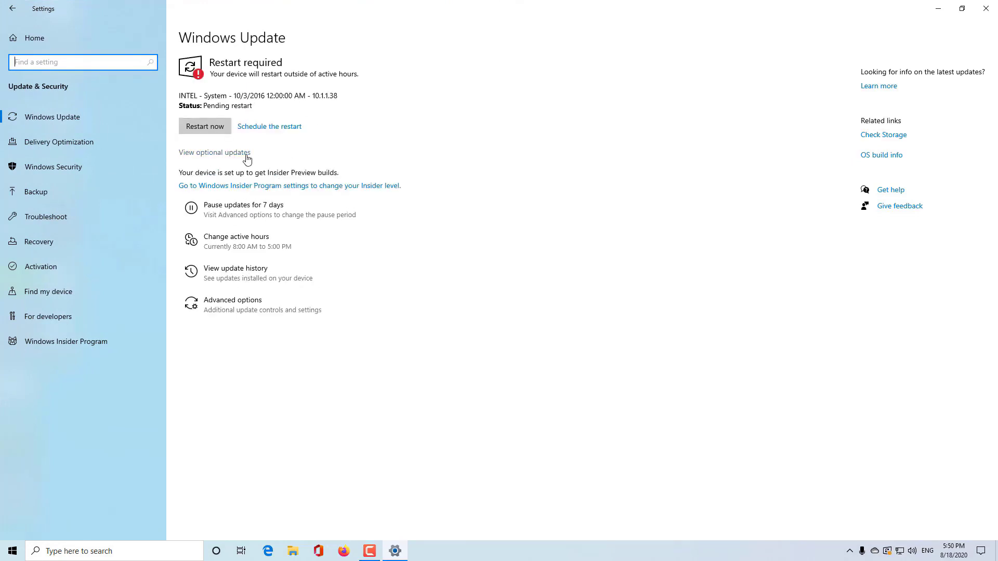
- Install the remaining INTEL driver update, then recheck Optional updates for leftovers
left_click(214, 152)
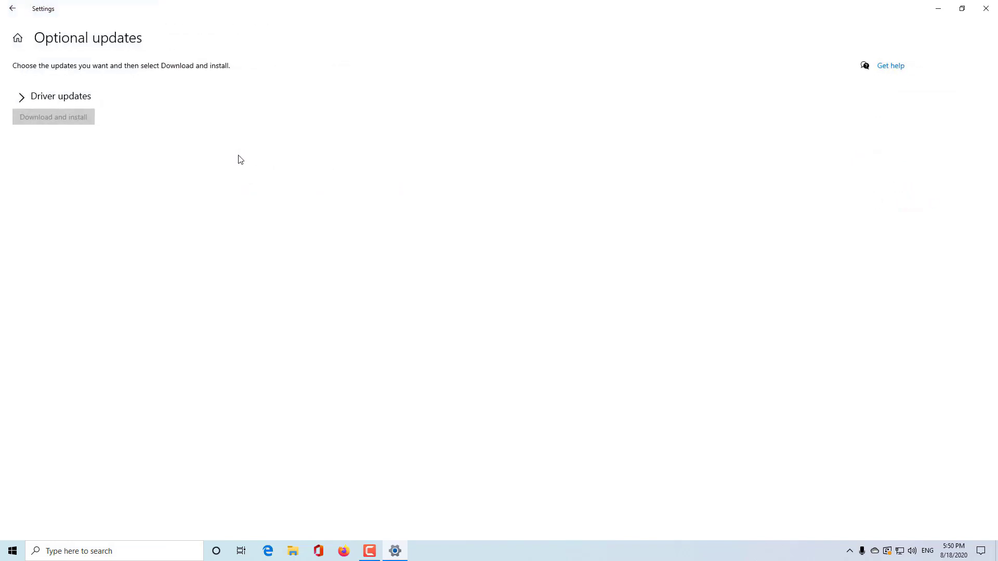
left_click(21, 96)
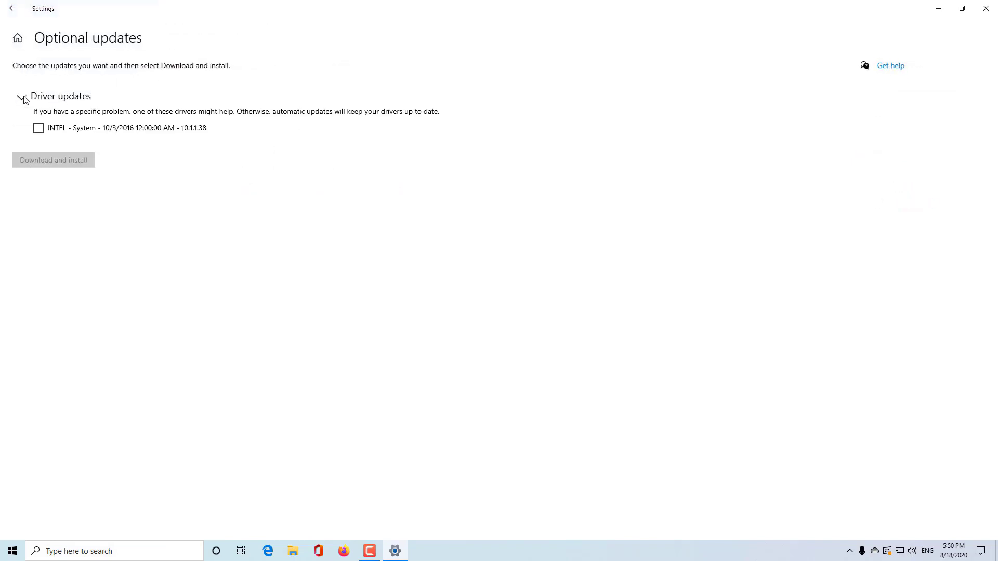
left_click(38, 128)
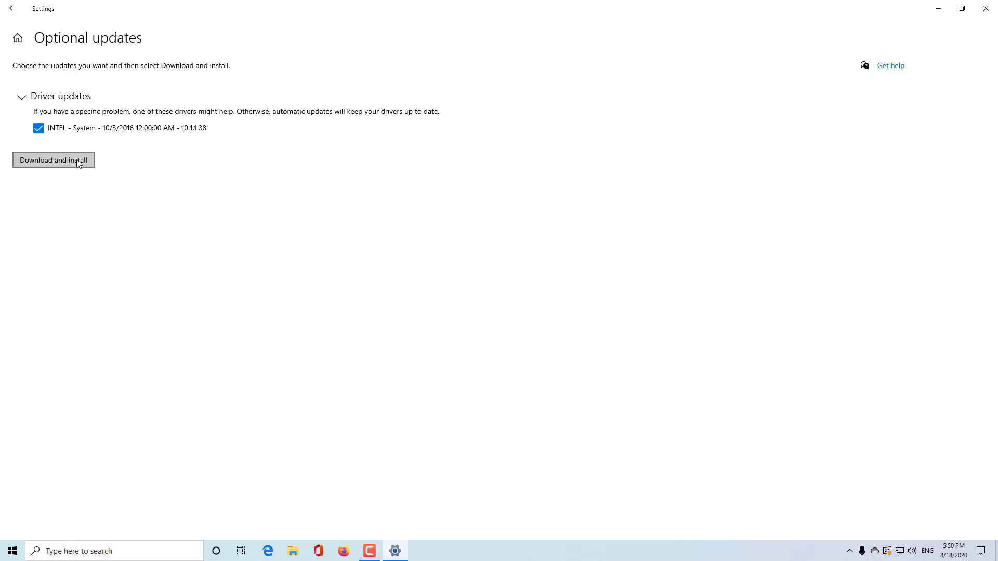
left_click(54, 159)
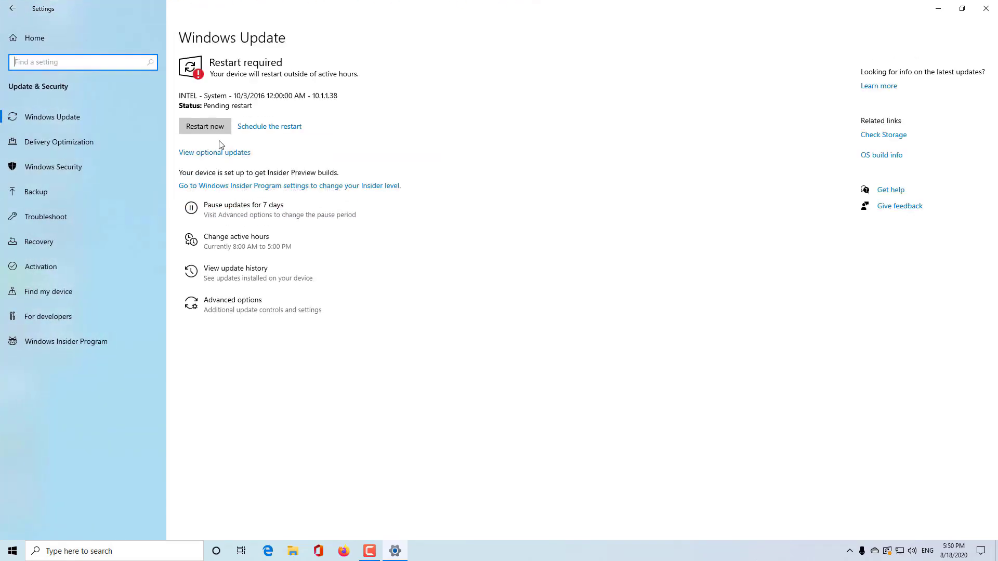
left_click(214, 152)
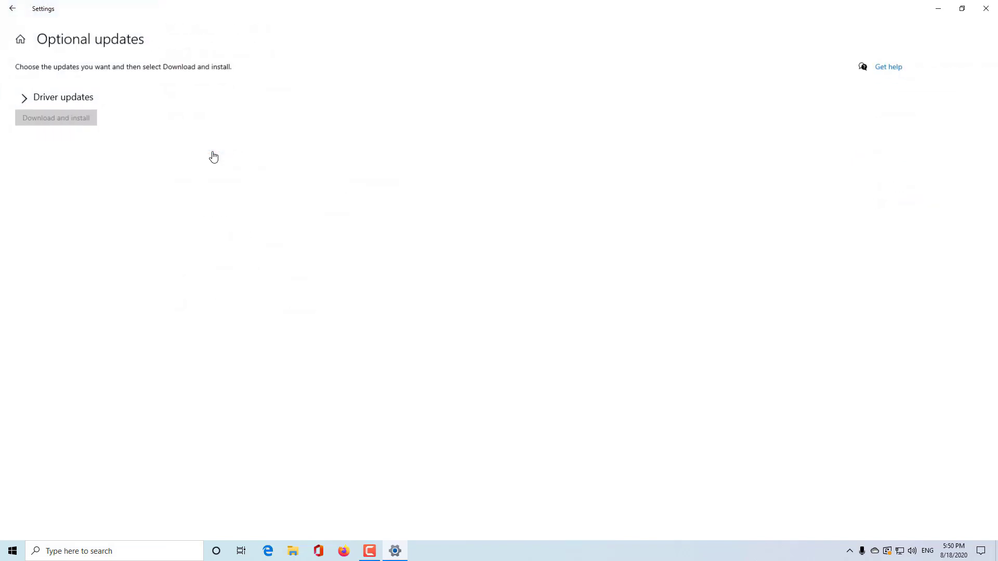